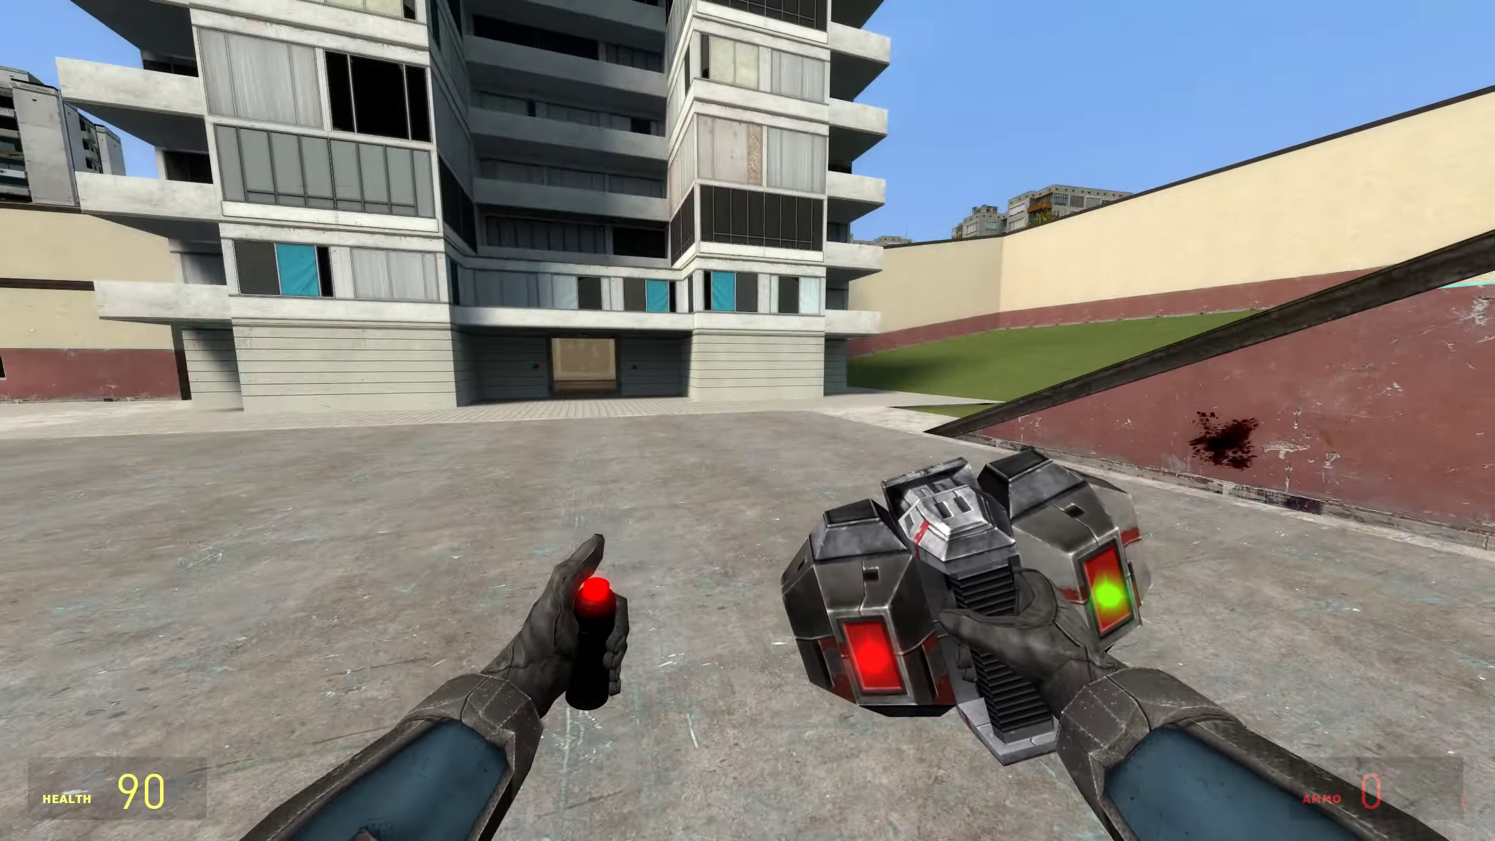
mouse_move(748, 421)
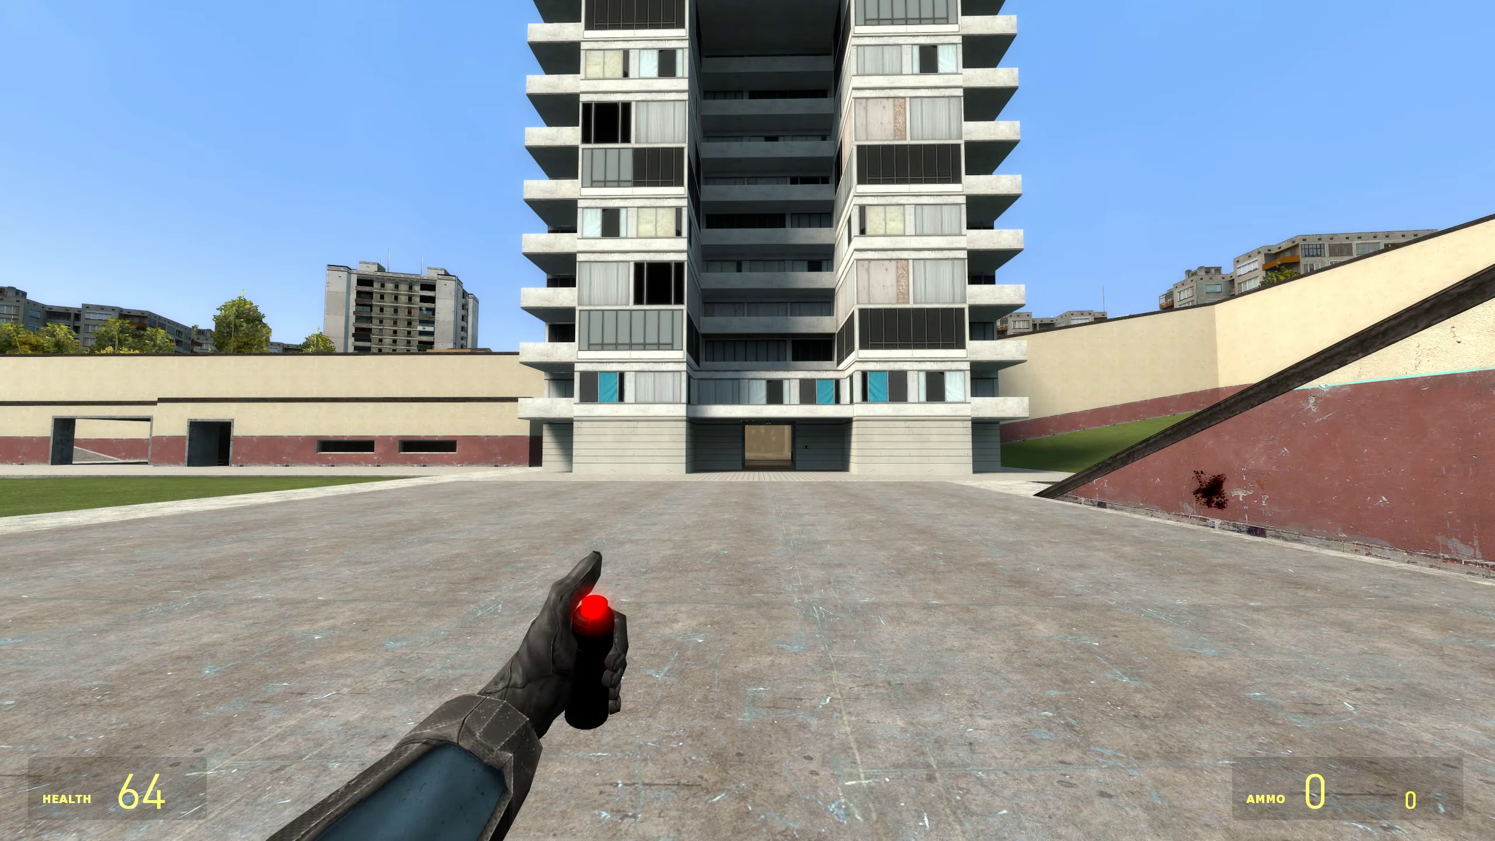
- Throw a sticky SLAM charge at the red wall and switch to the .357 revolver
left_click(585, 611)
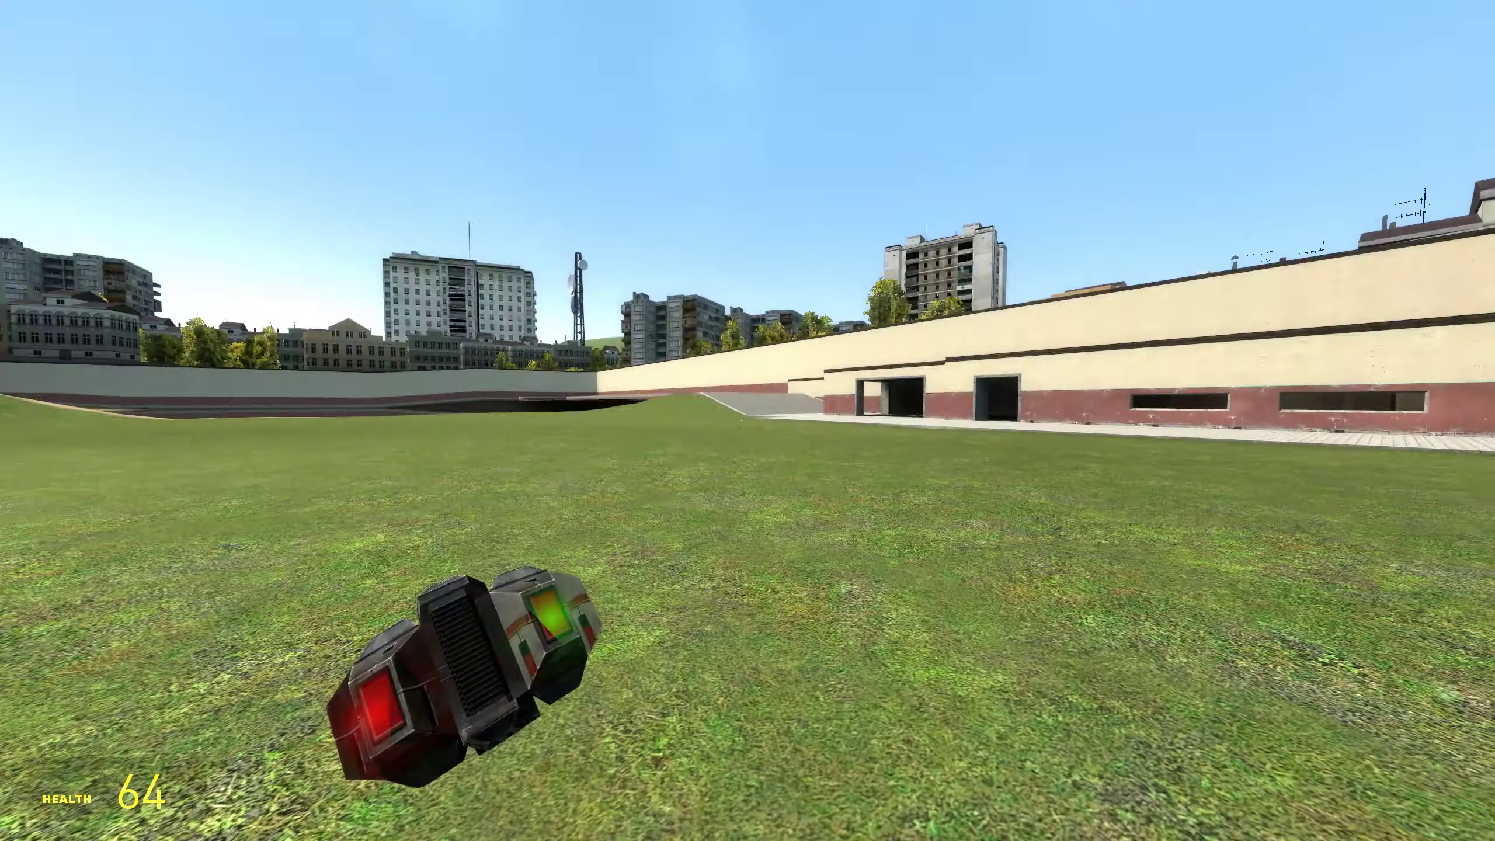
mouse_move(748, 421)
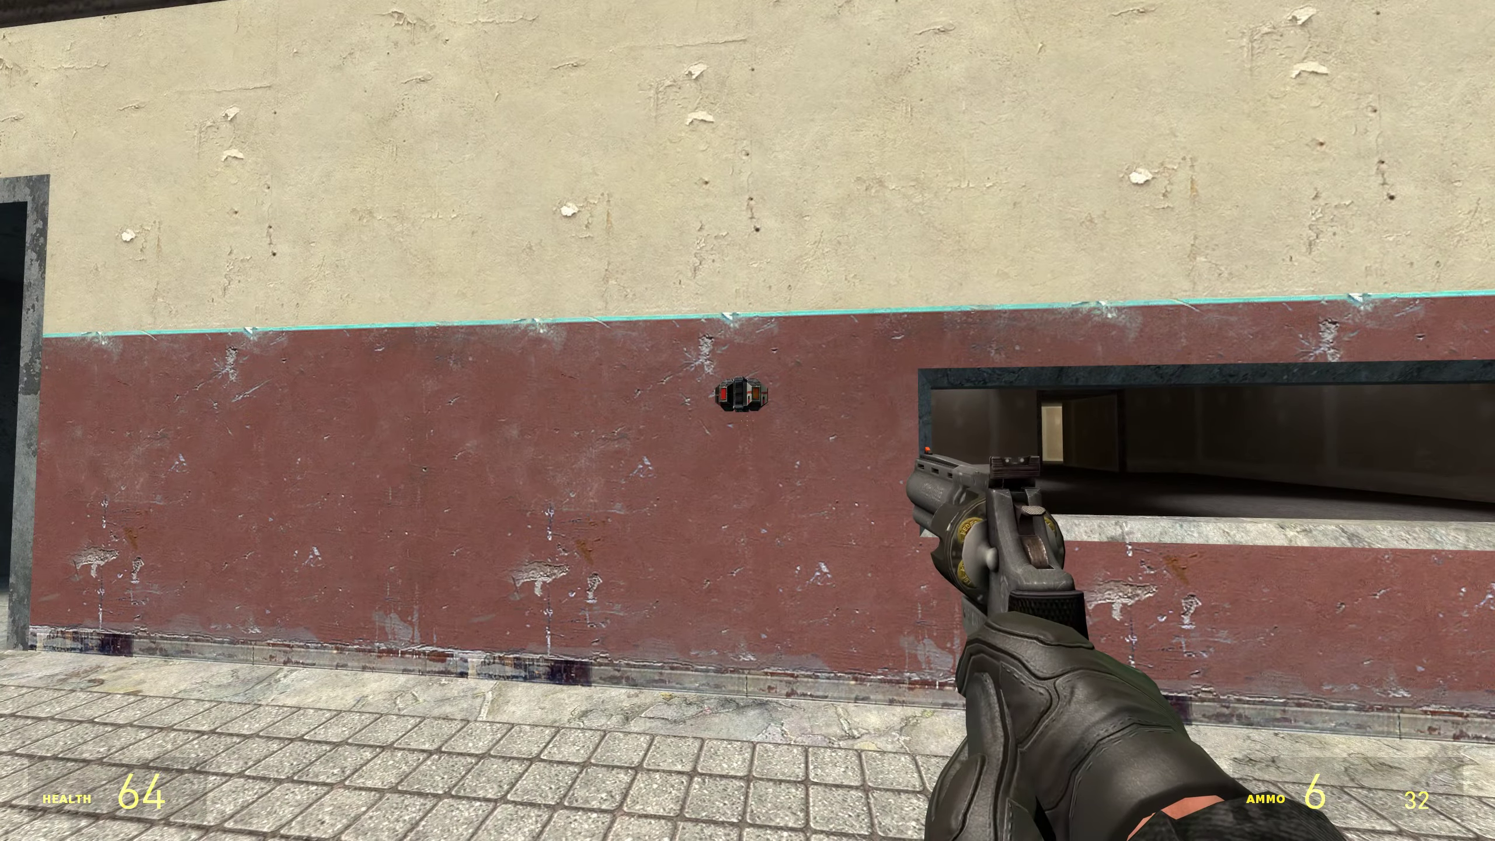
- Hold Q to bring up the spawn menu on the NPCs tab after mining the barrel
key("q")
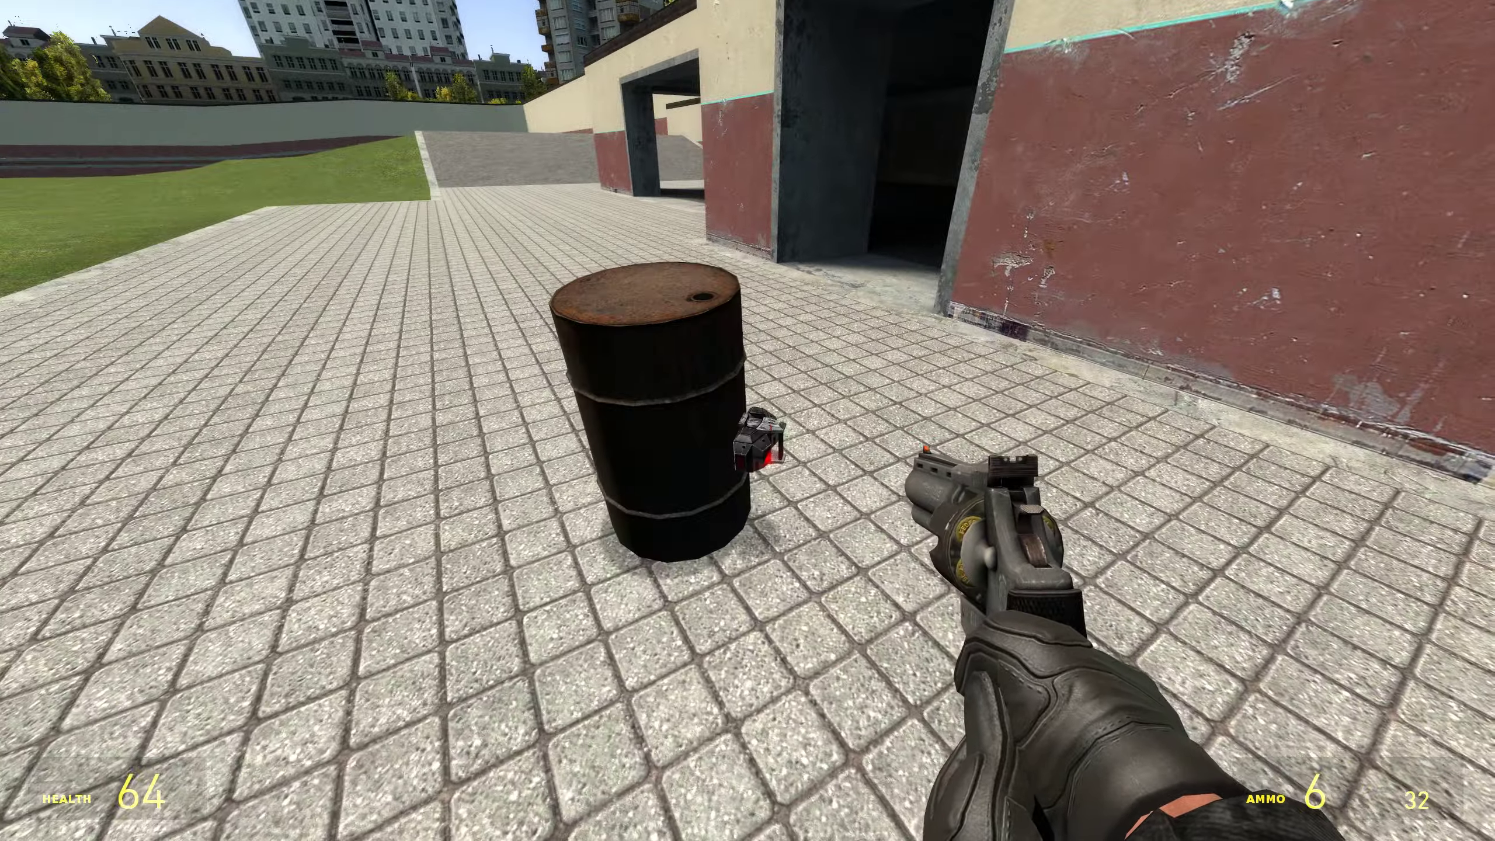
mouse_move(747, 287)
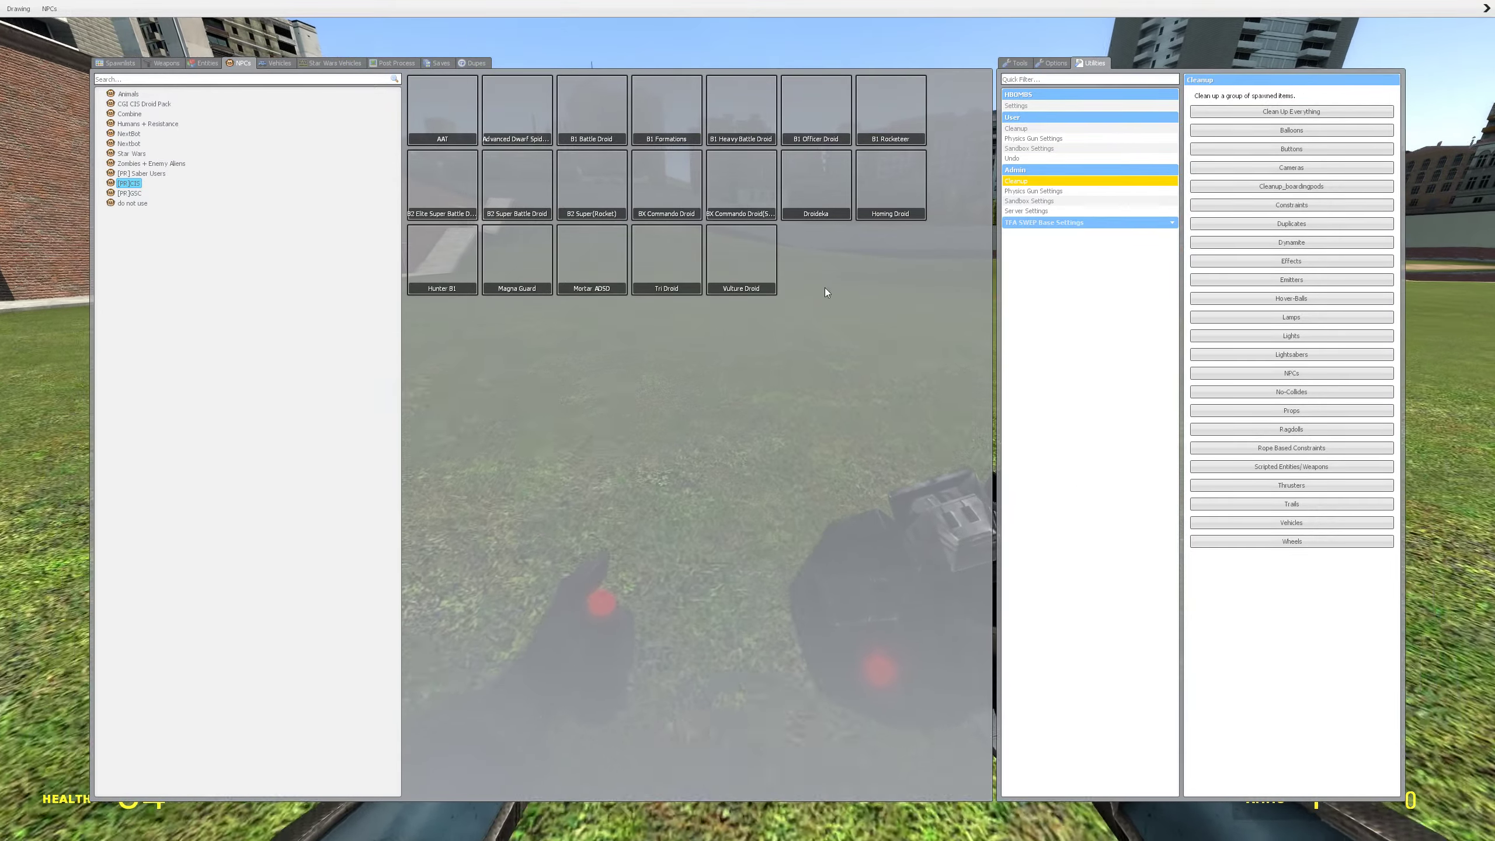
mouse_move(515, 181)
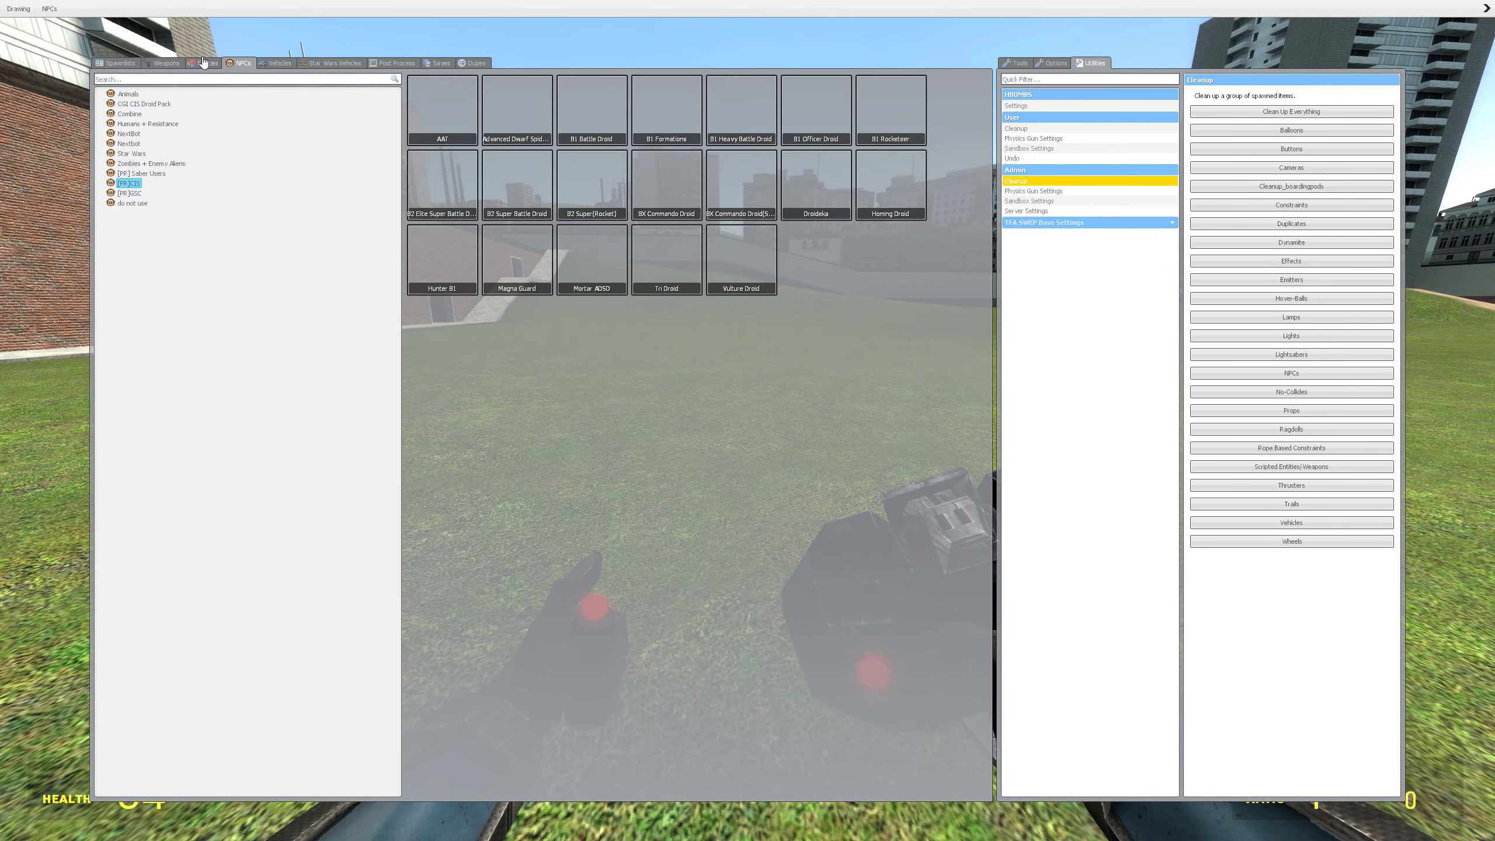
- Spawn a large ship from the Entities tab's [LFS] Star Wars category
left_click(206, 63)
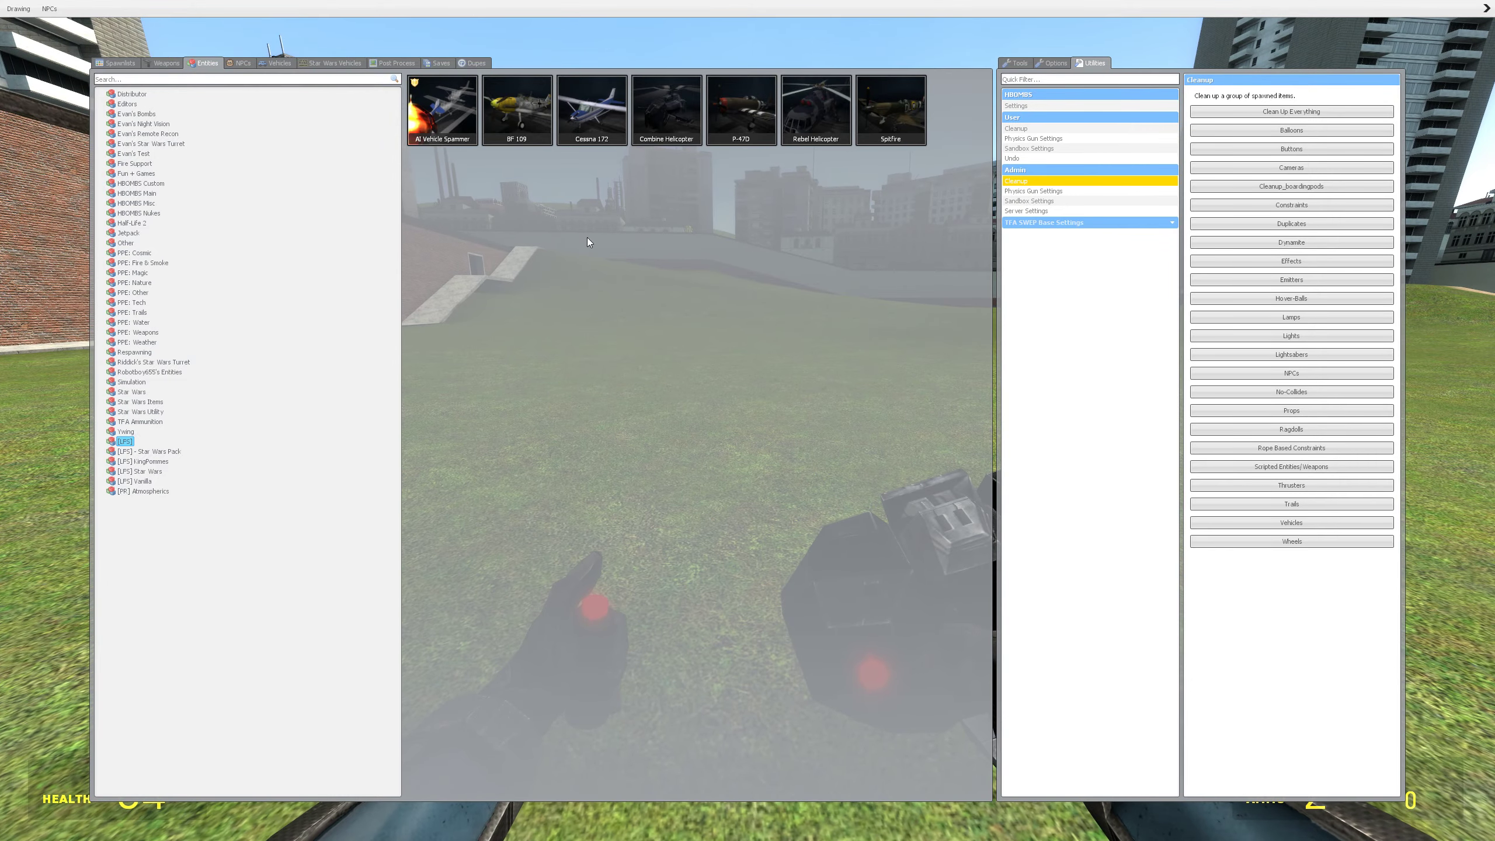
left_click(144, 461)
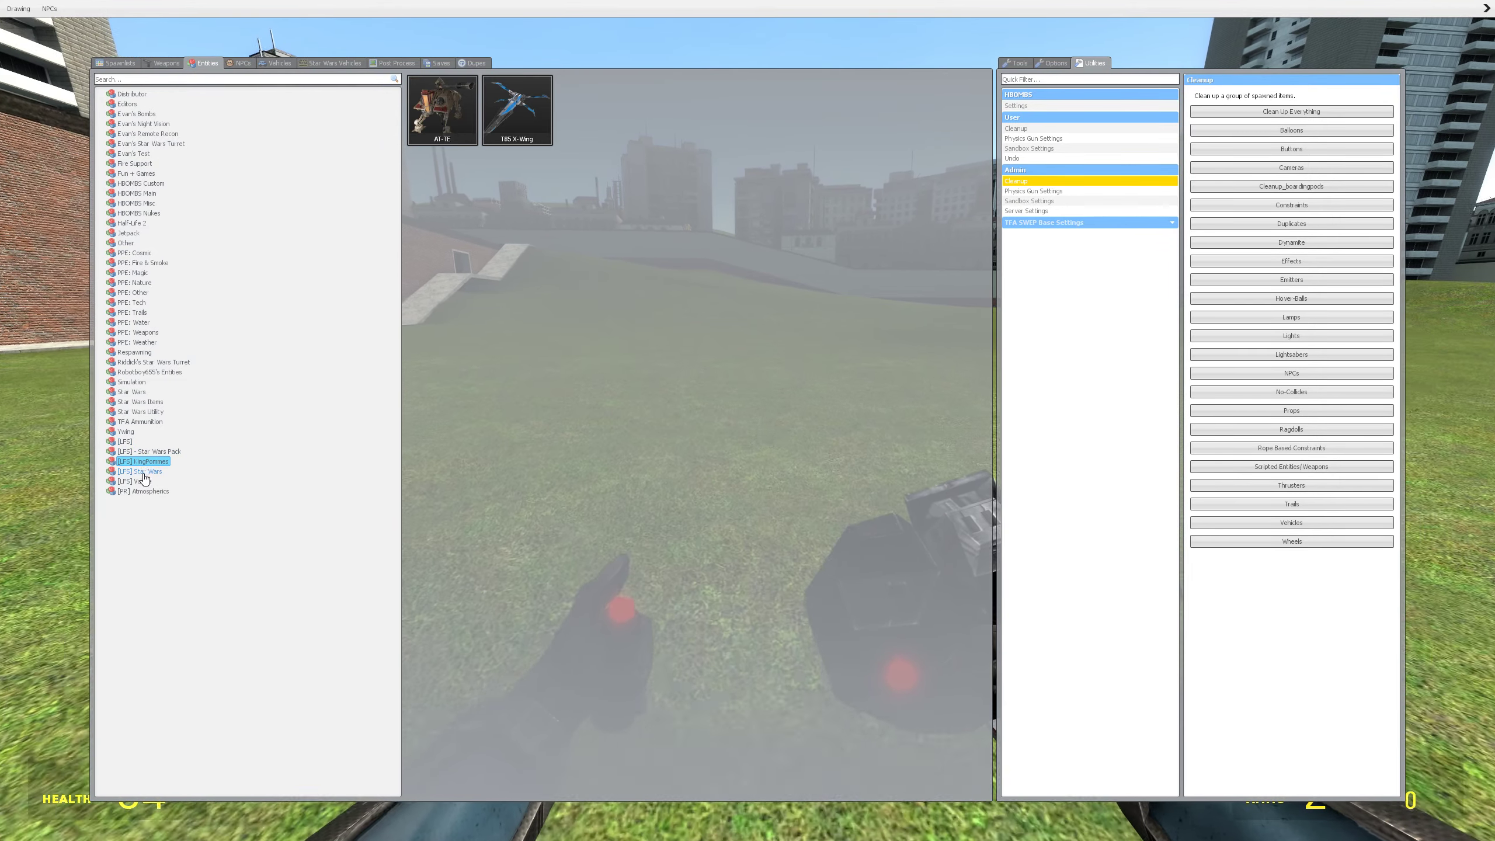
left_click(139, 471)
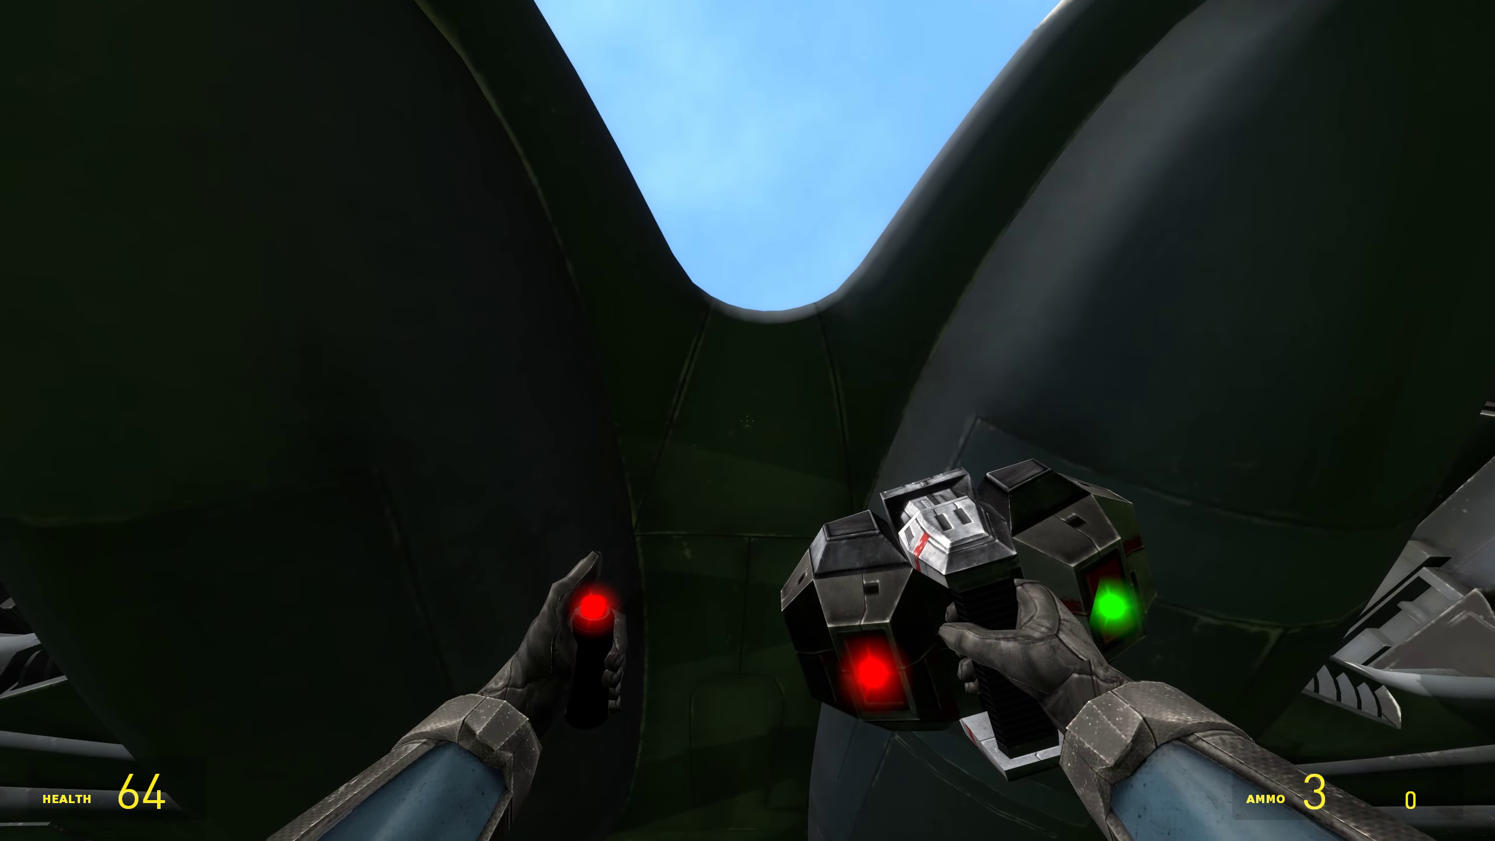
- Stick a SLAM charge onto the underside of the spawned ship's hull
left_click(748, 420)
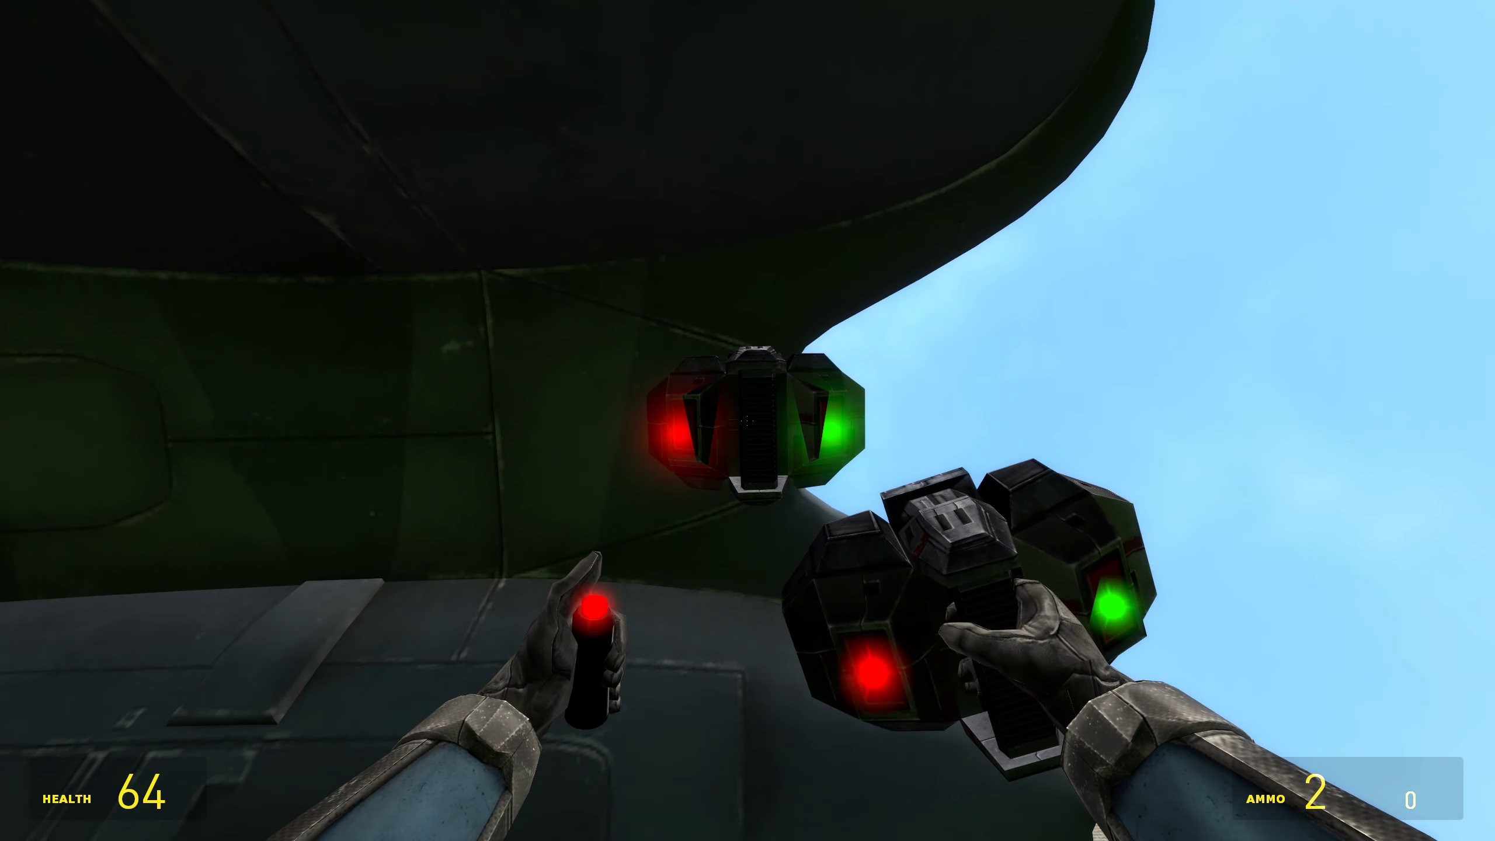
mouse_move(747, 421)
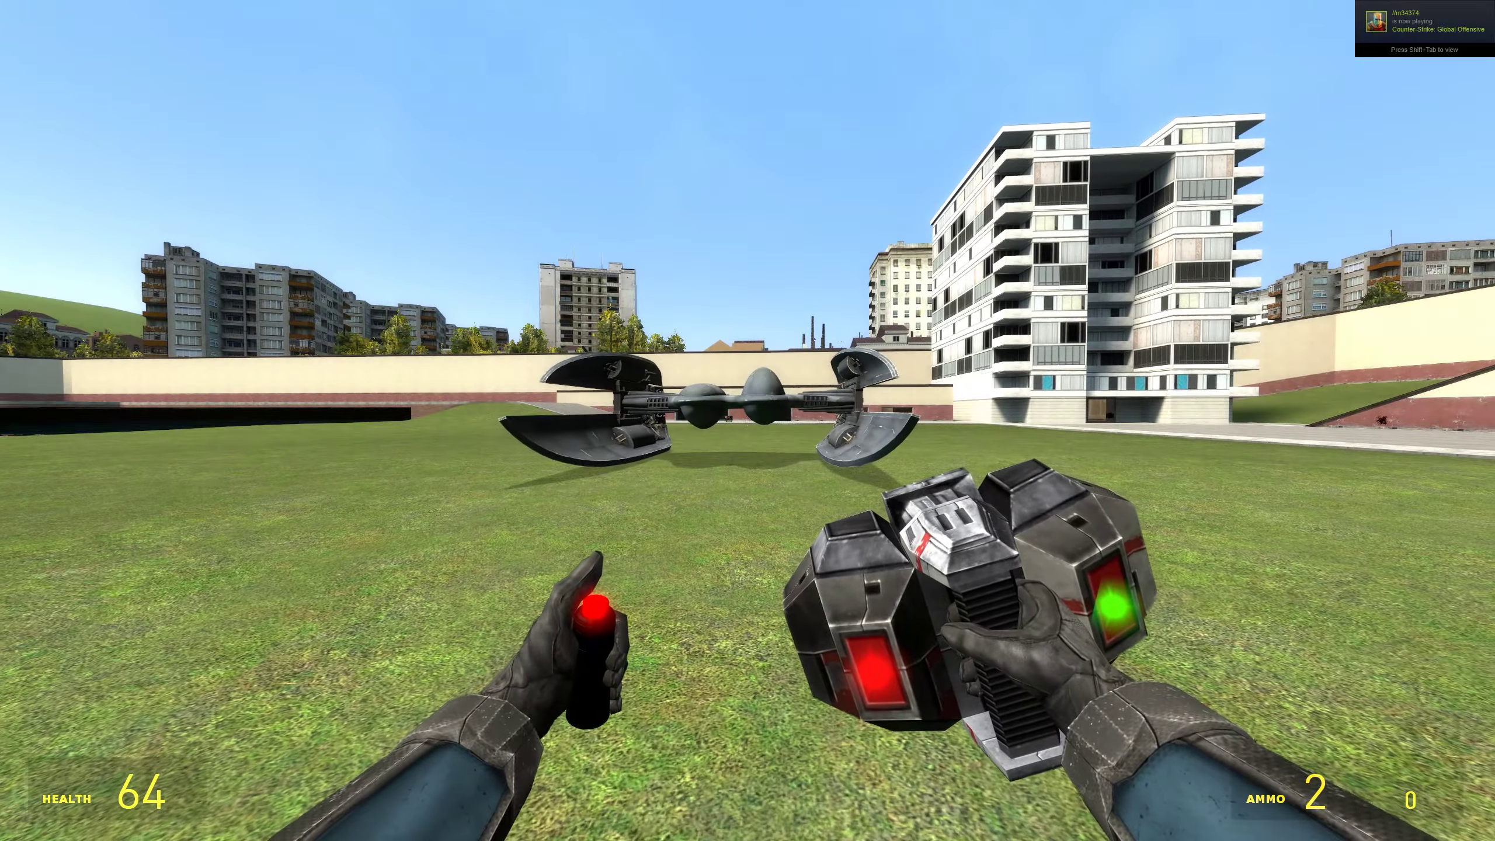
- Detonate the attached charge as the ship flies above the field
key("q")
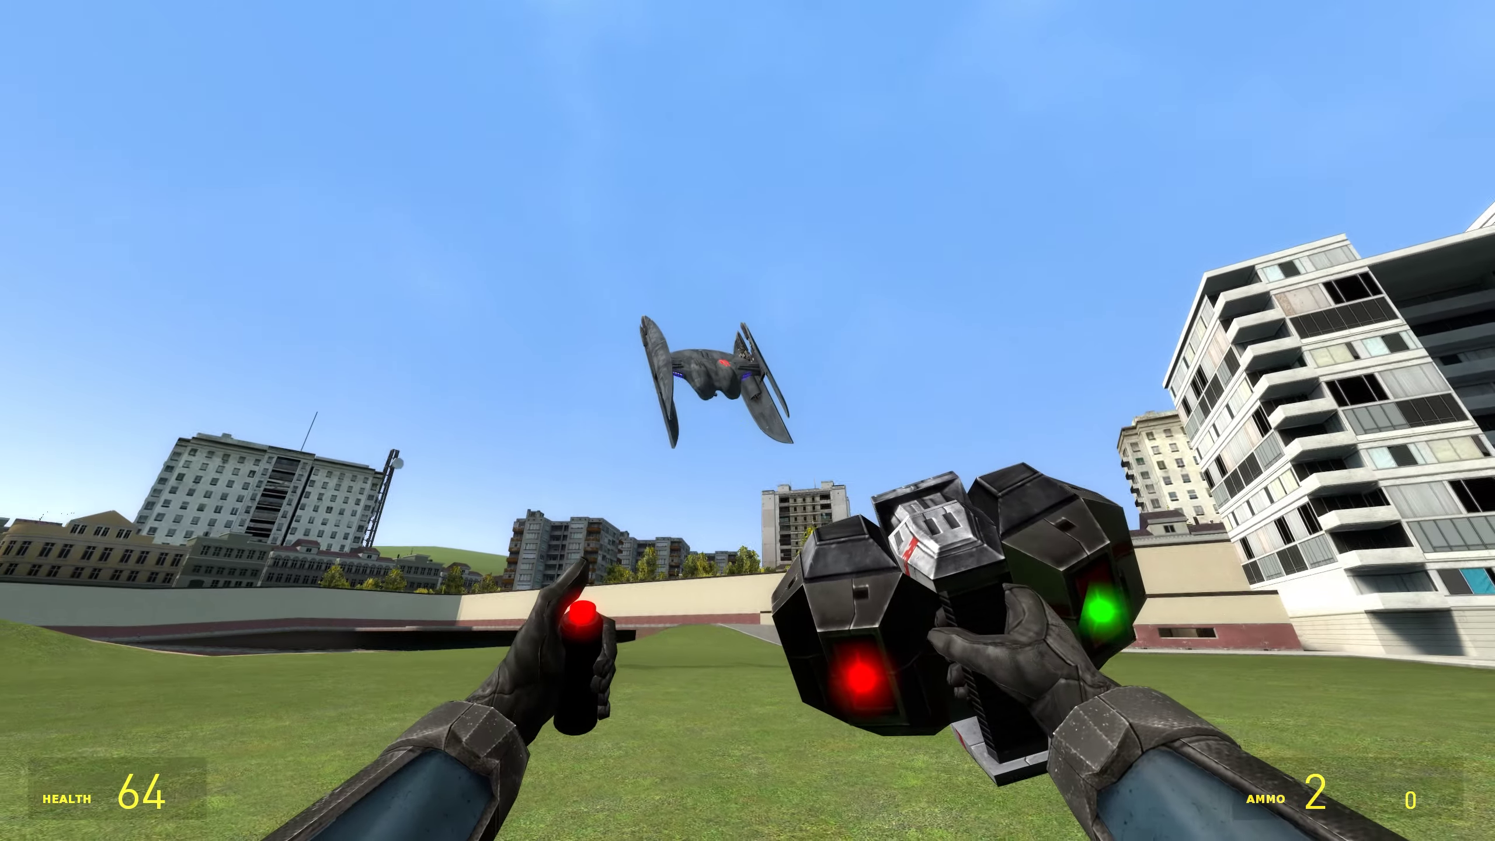
mouse_move(748, 286)
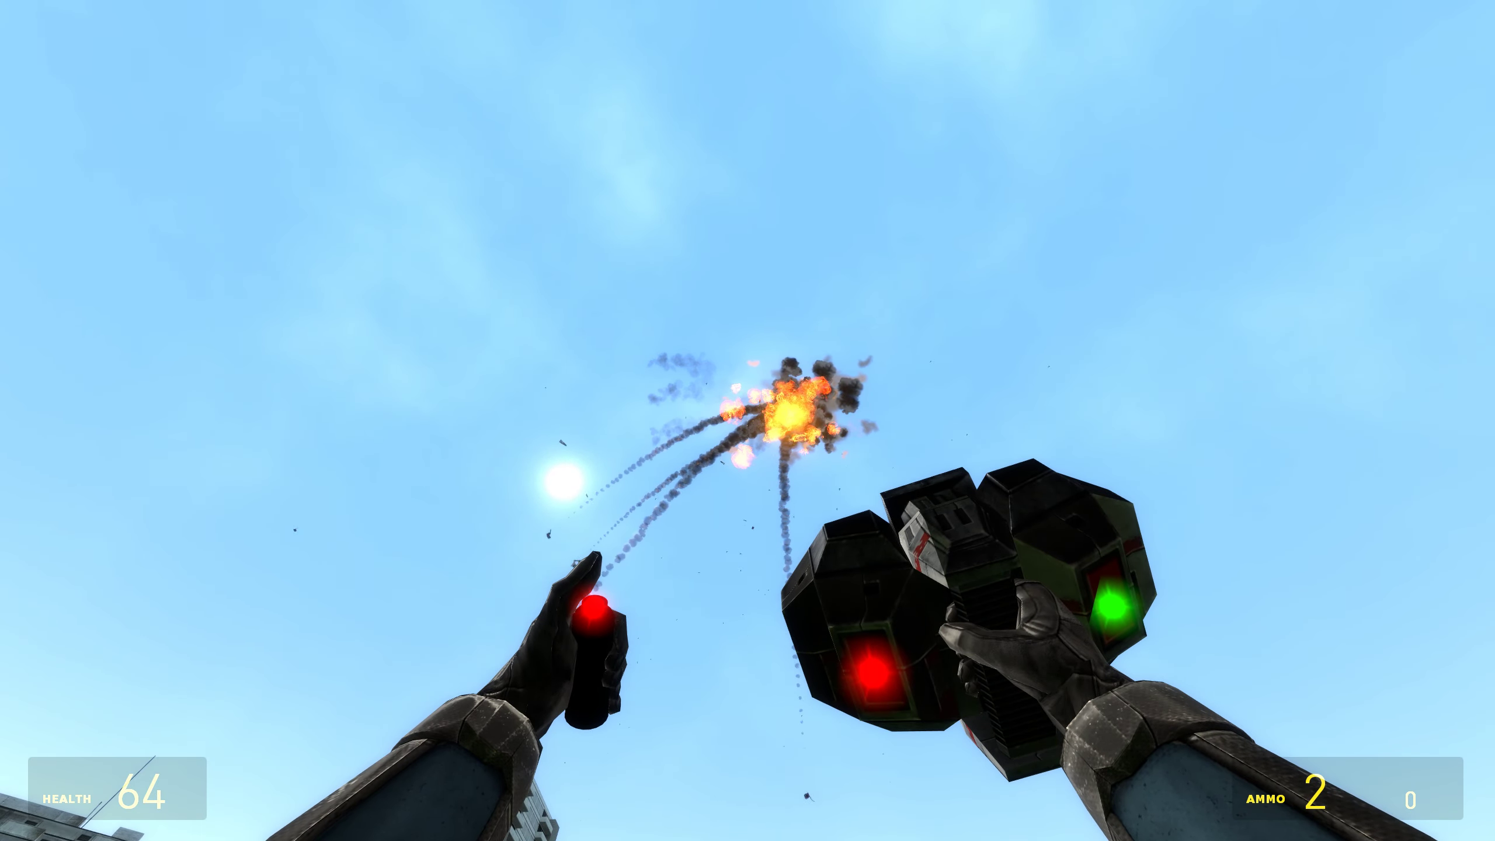
mouse_move(747, 421)
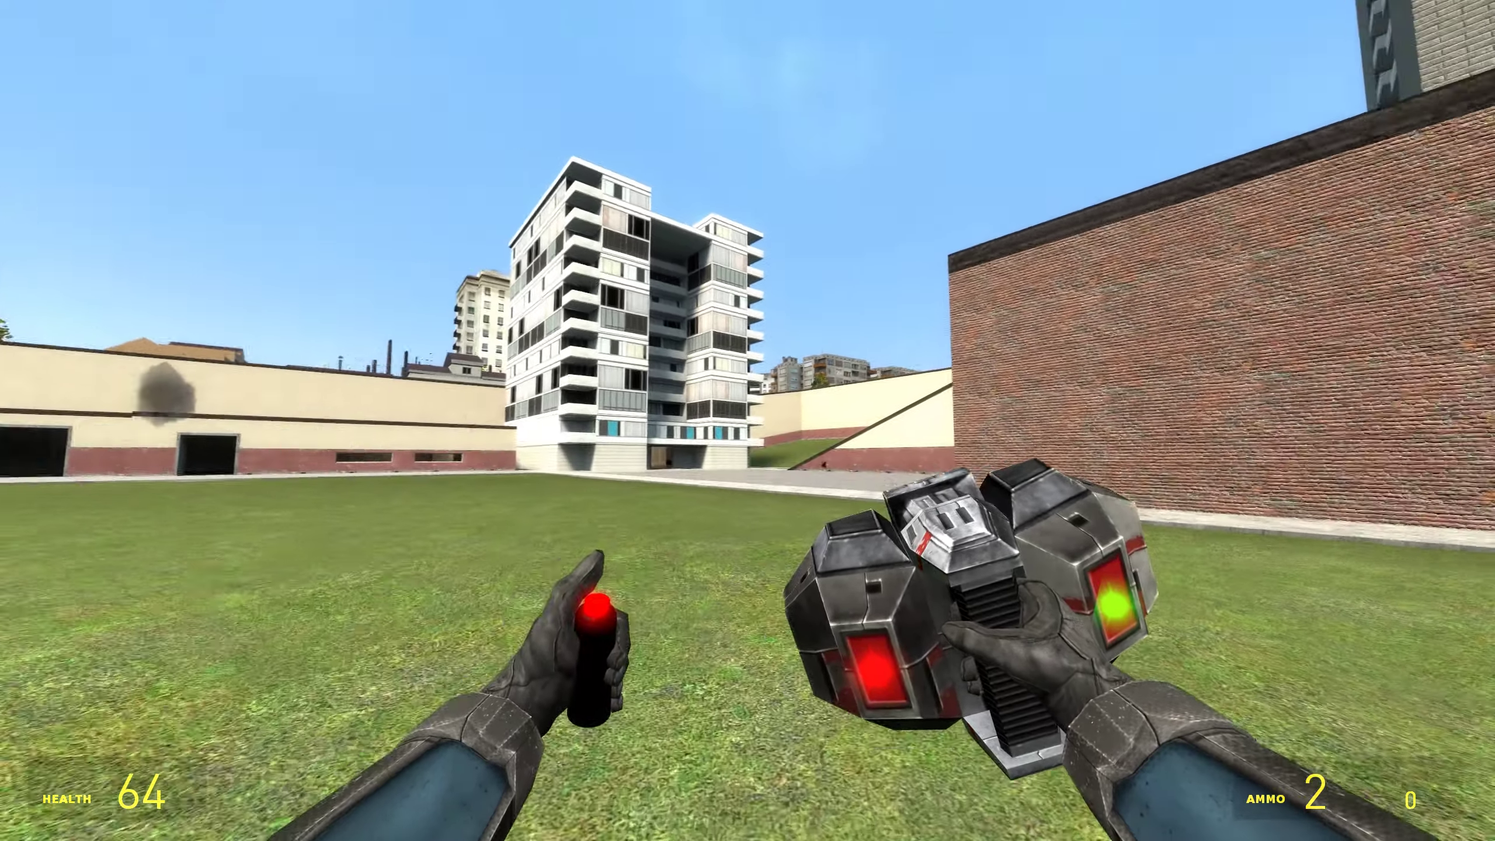
mouse_move(747, 421)
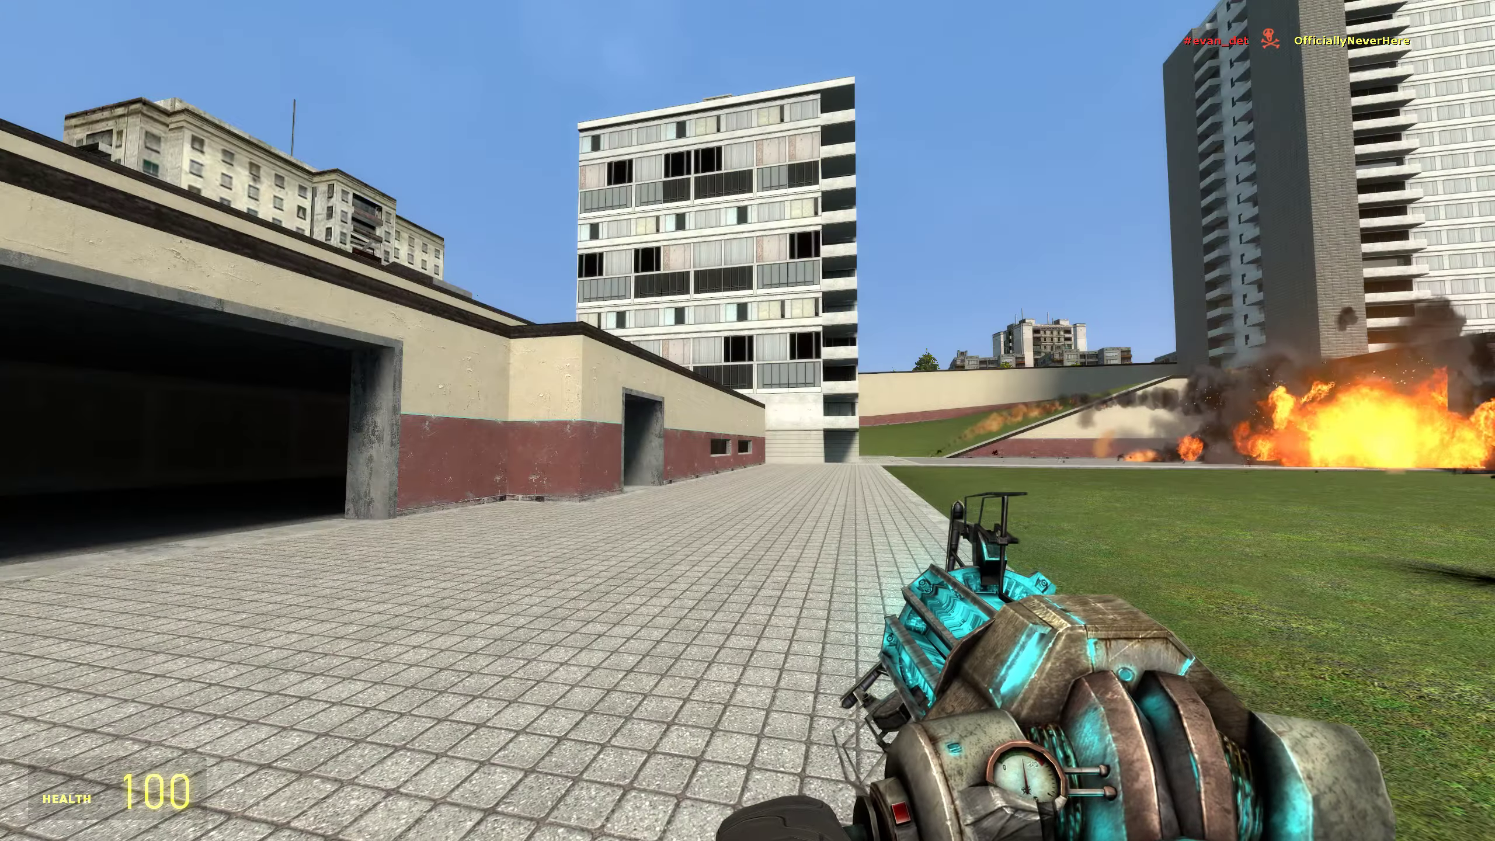
mouse_move(748, 287)
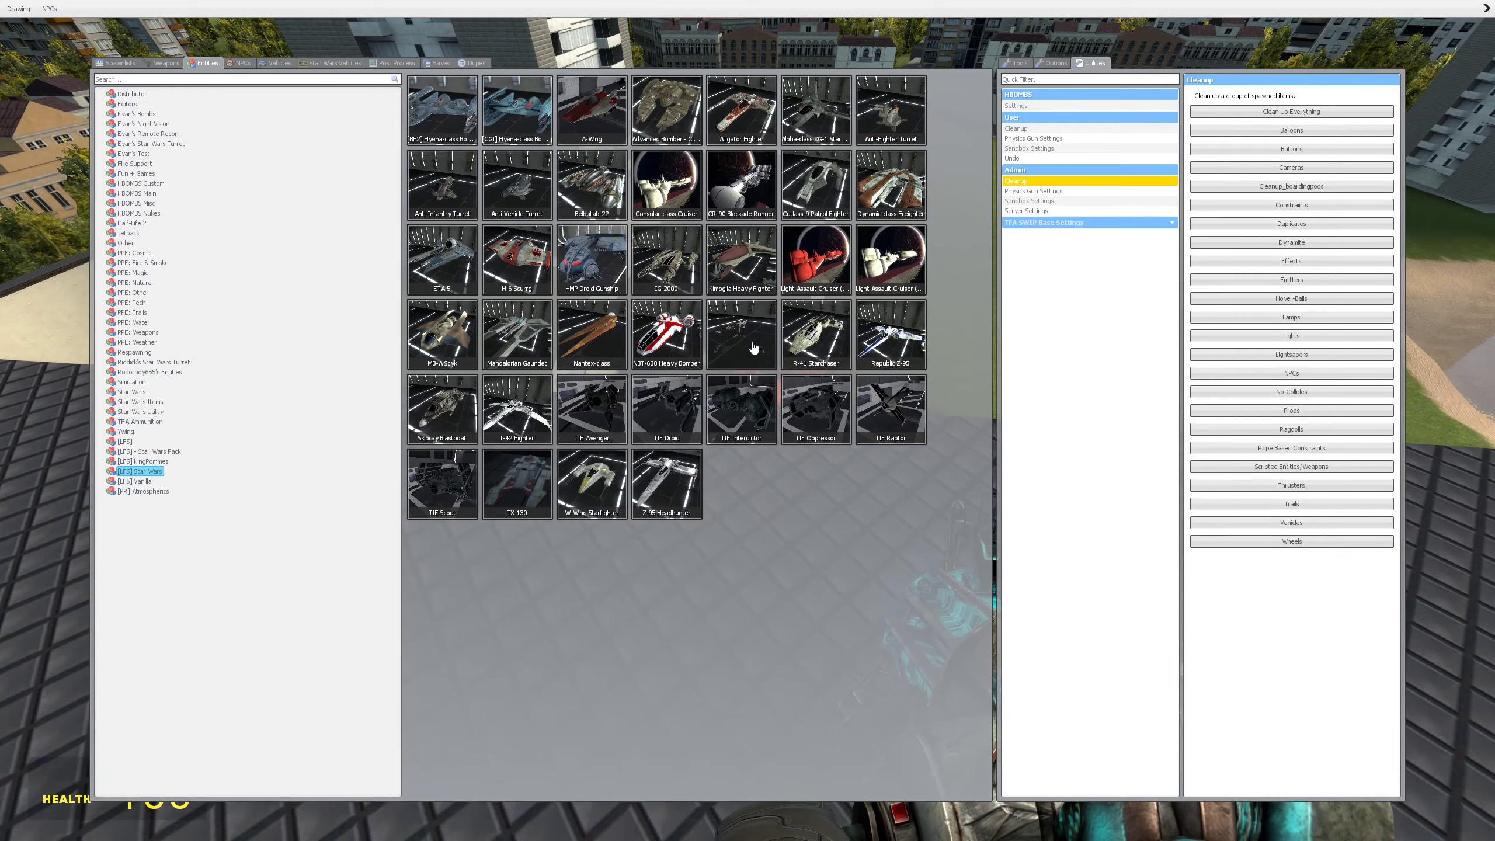
- Spawn another Star Wars ship, then toss a charge from the rooftop onto the lawn
left_click(165, 63)
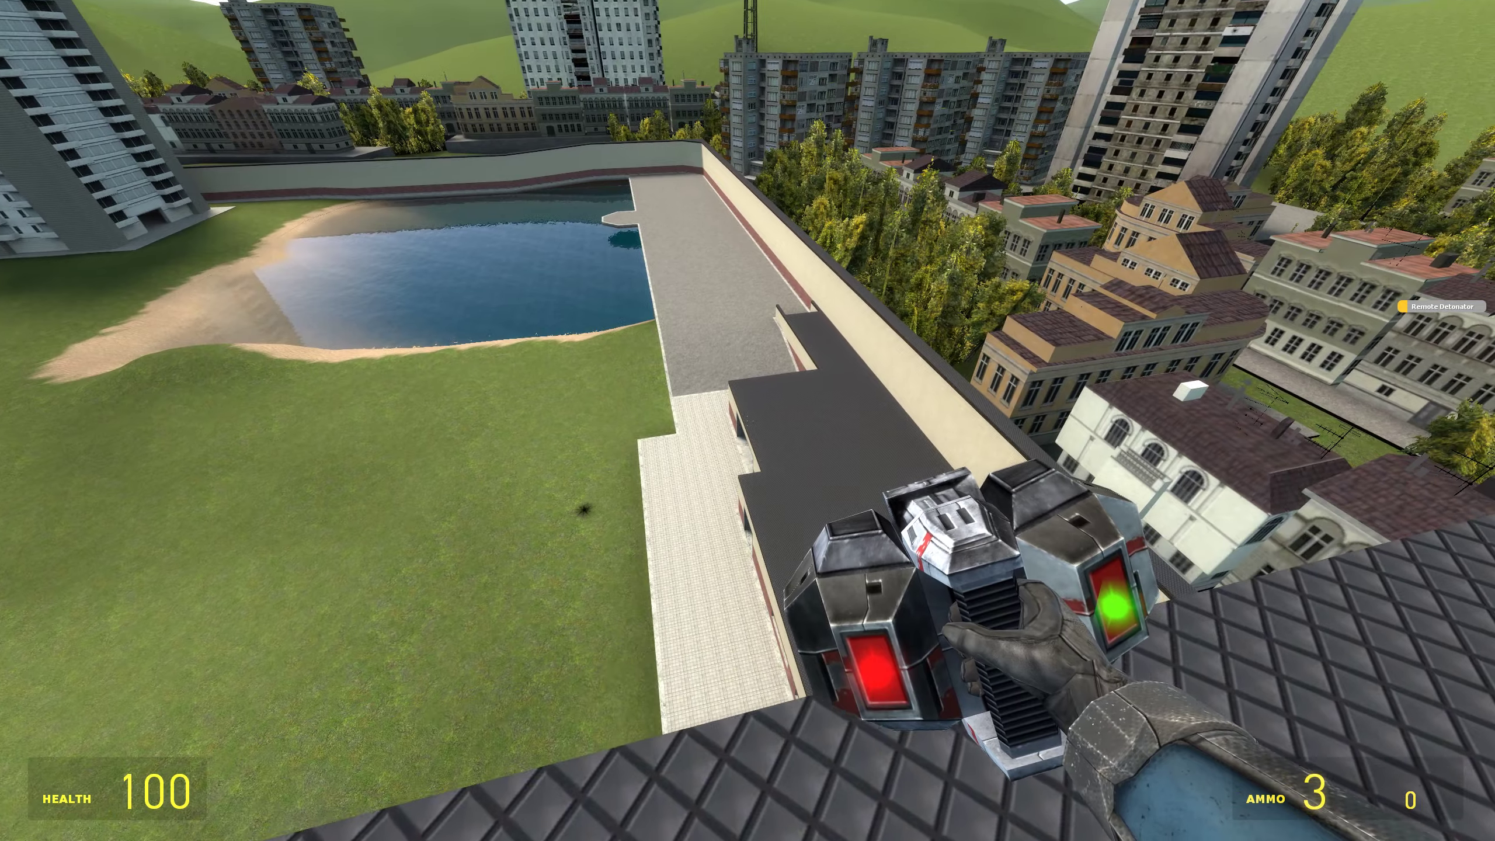
left_click(748, 421)
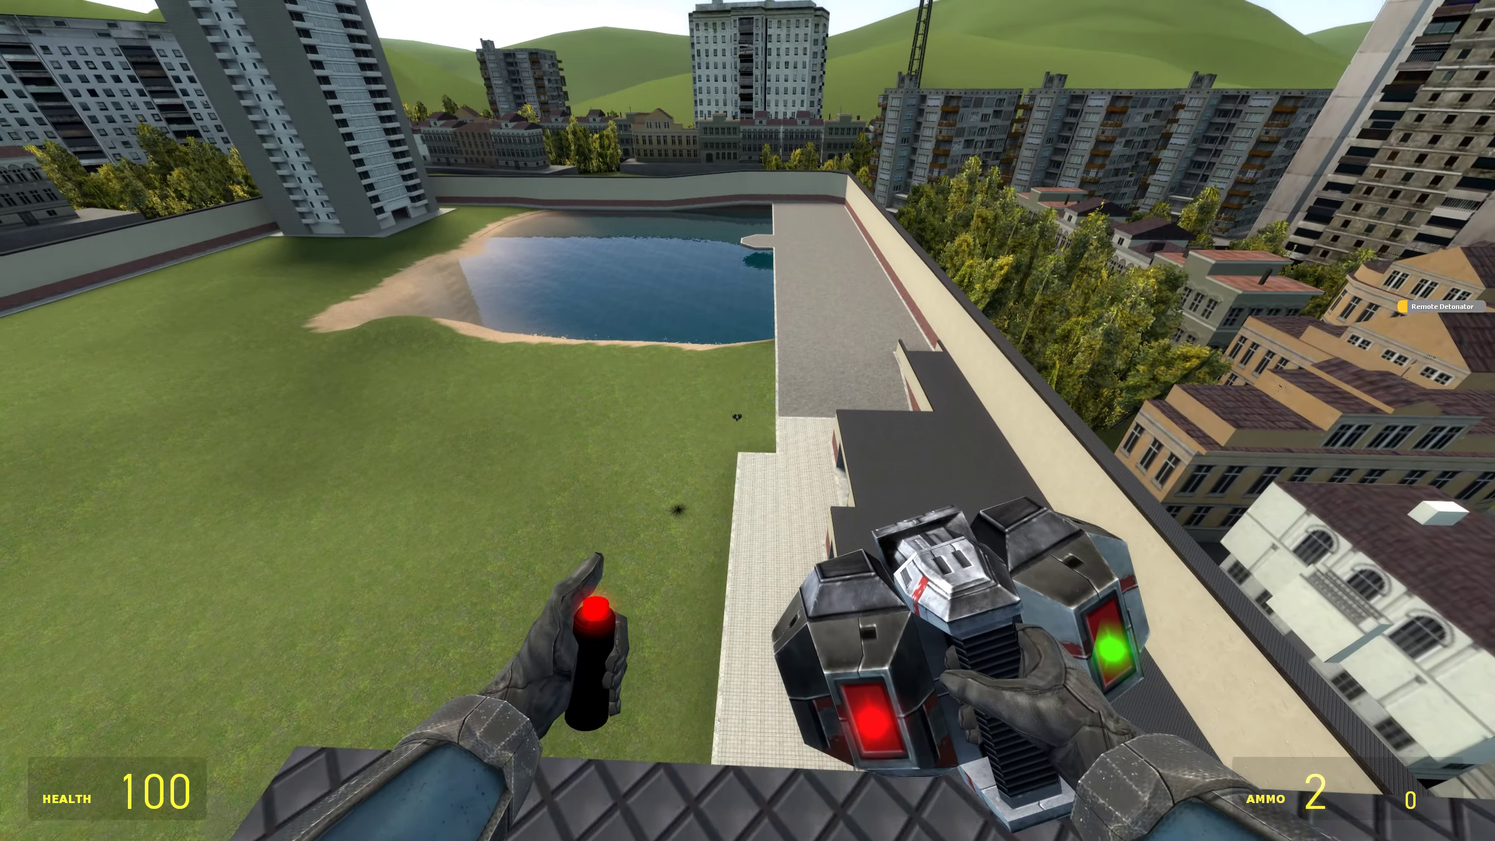